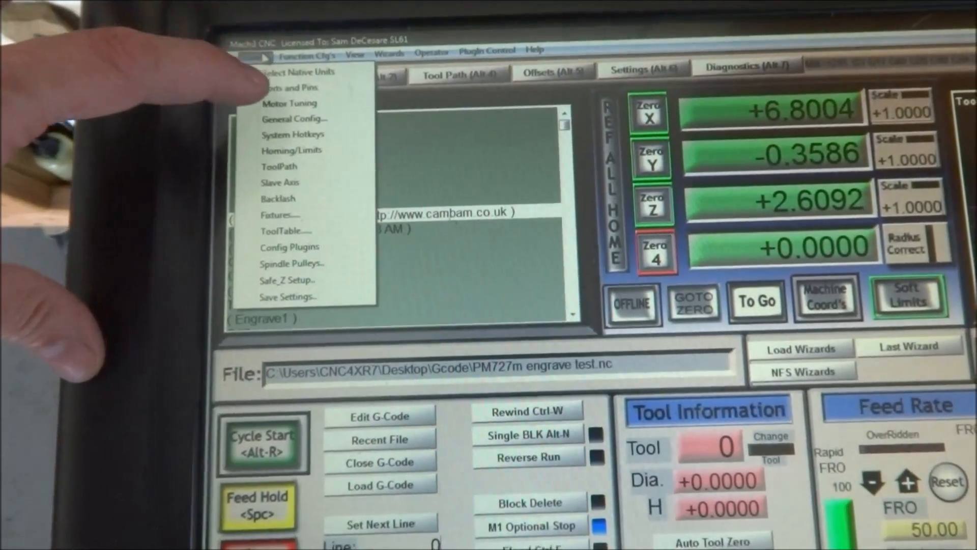
Step: Show the Motor Outputs pin table in Config > Ports and Pins
click(292, 88)
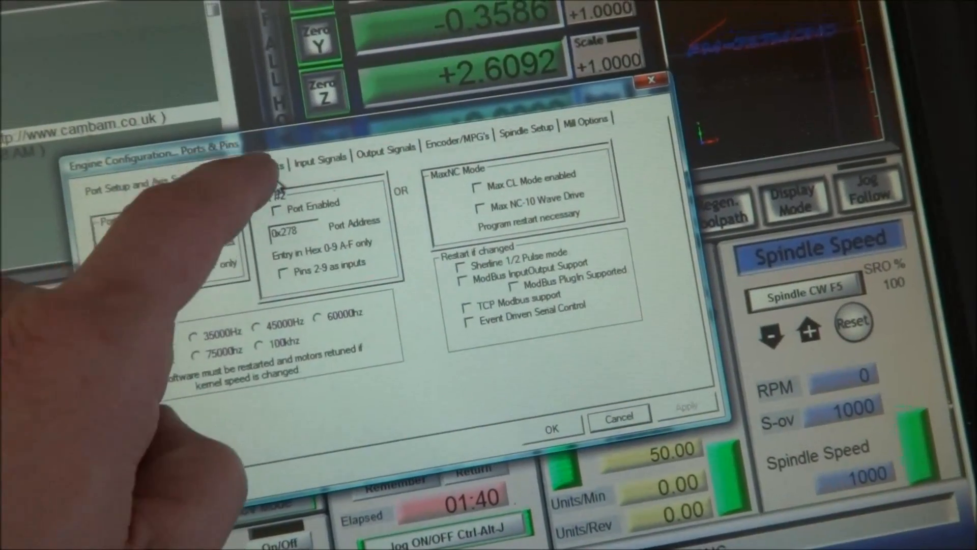
click(307, 112)
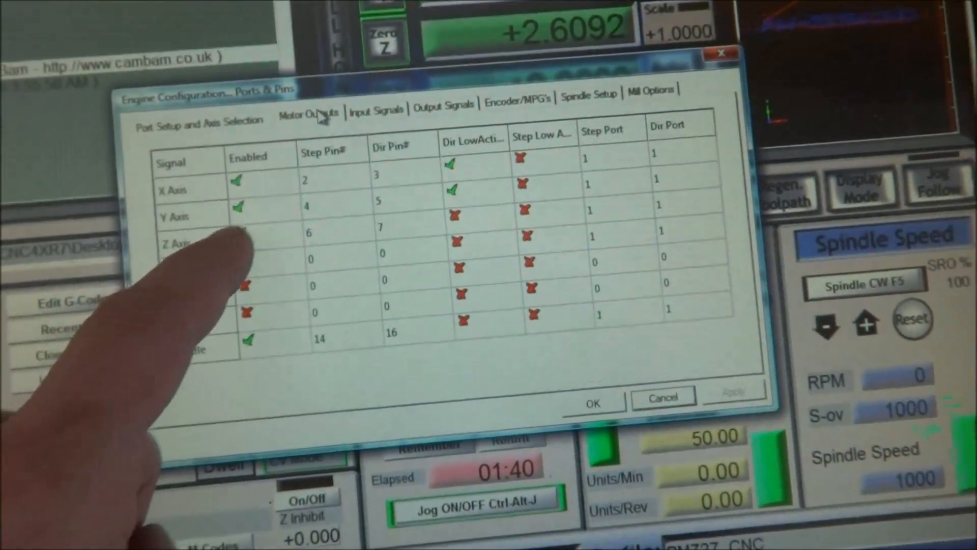